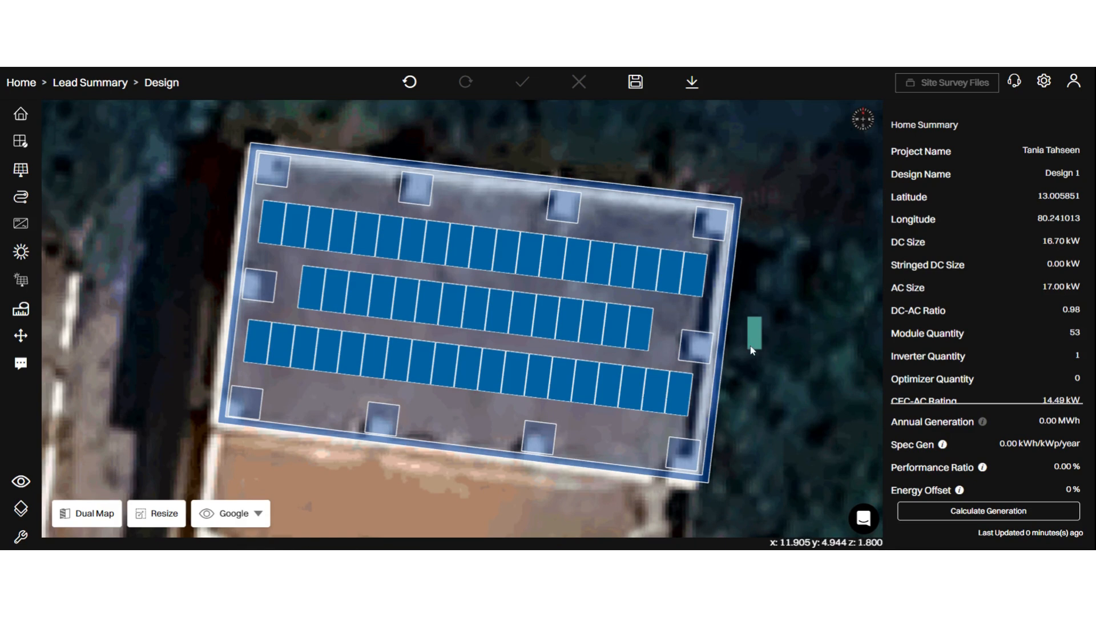
Step: Select the Huawei inverter on the roof to show its Tigo optimizer properties
left_click(754, 334)
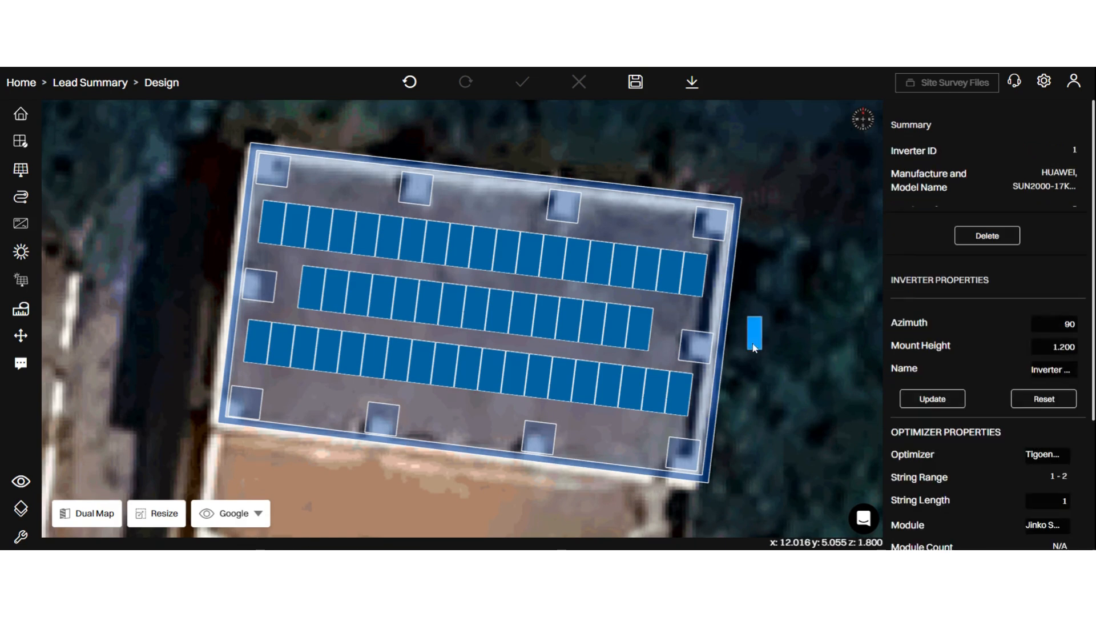
scroll("down", 3)
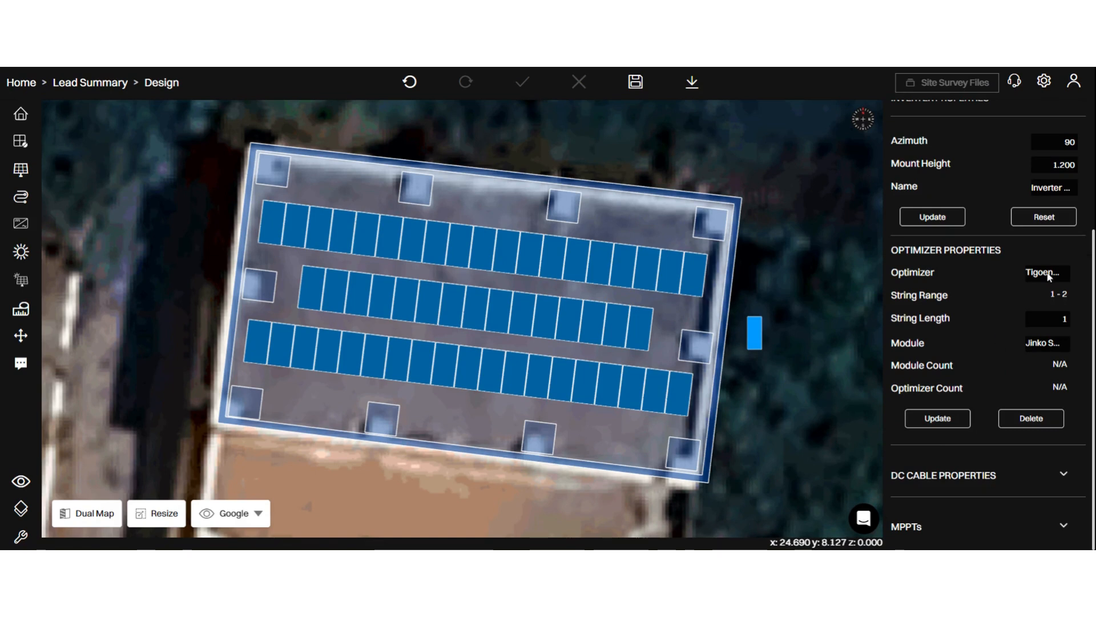
Step: Change the optimizer string length from 1 to 2 and apply it
left_click(1046, 272)
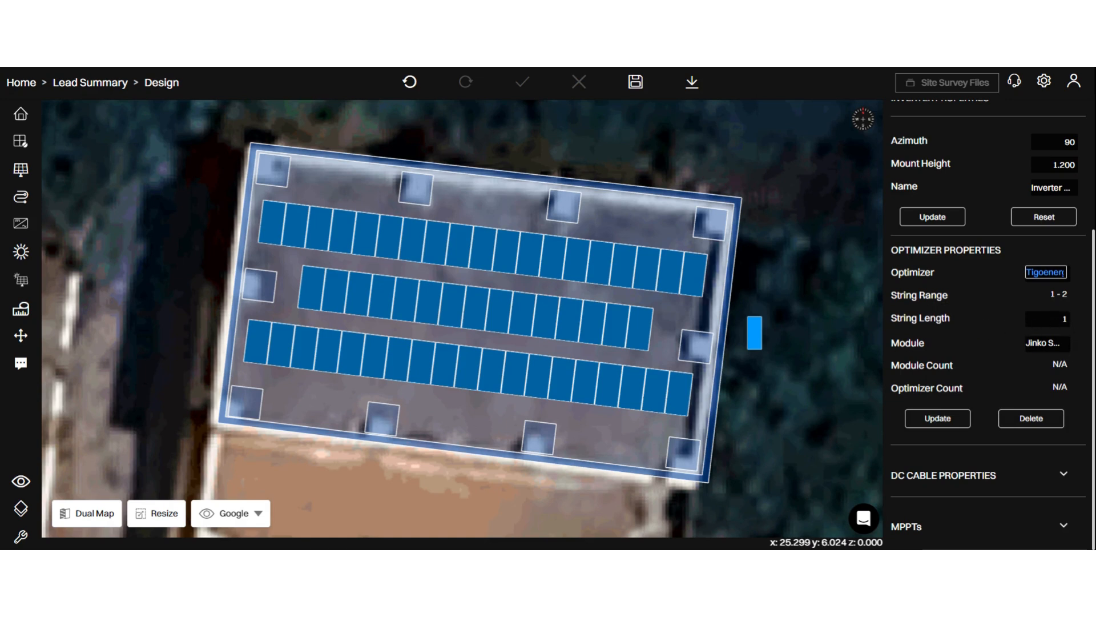
left_click(1047, 318)
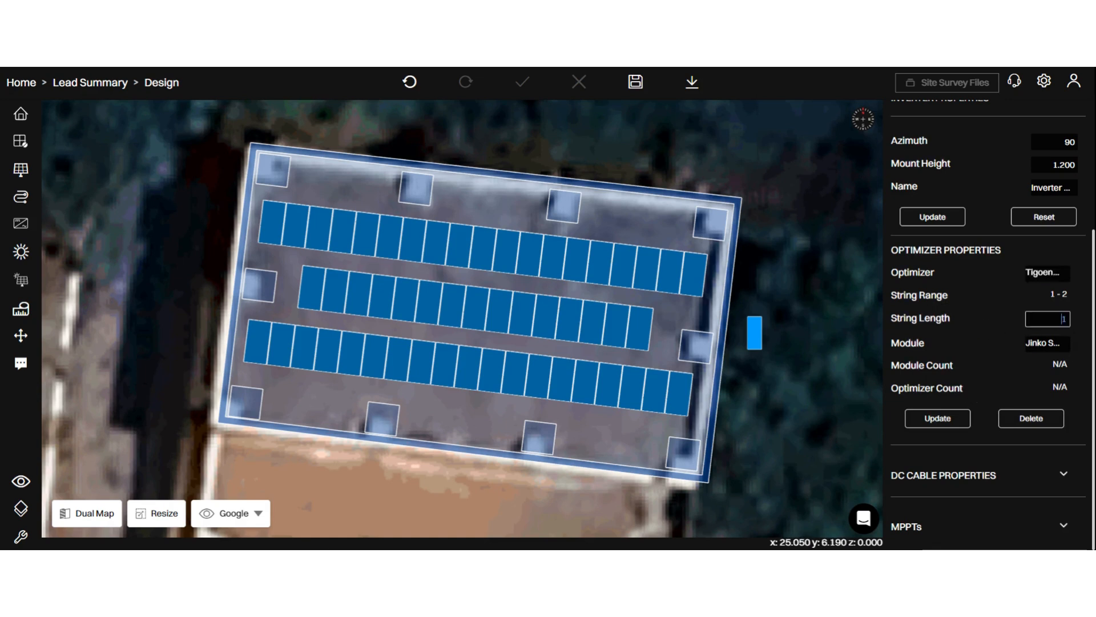
type("2")
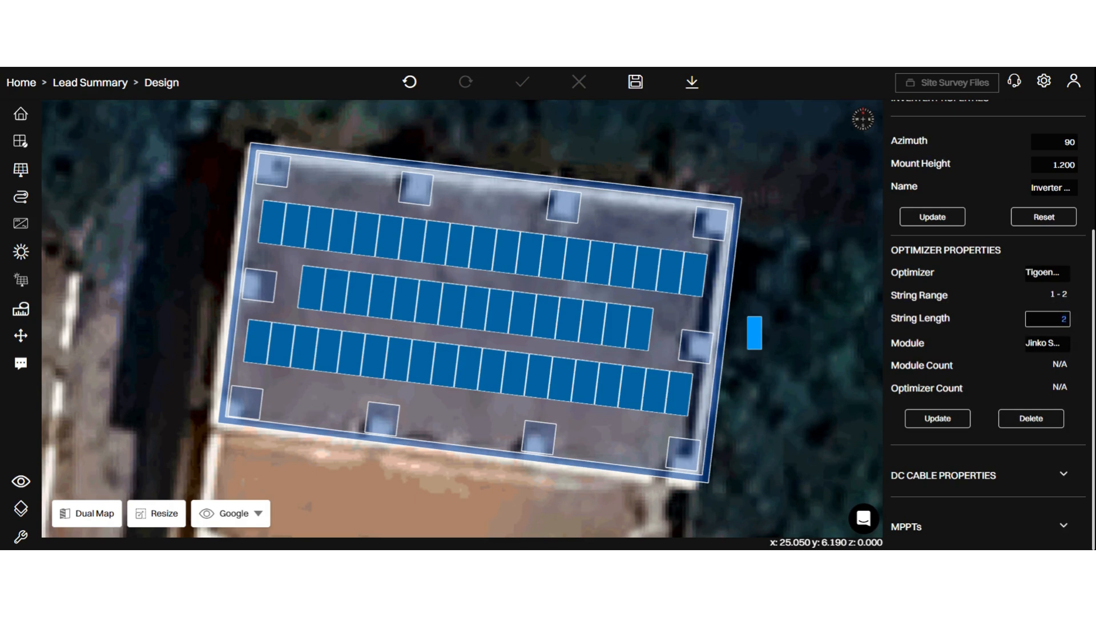
left_click(932, 217)
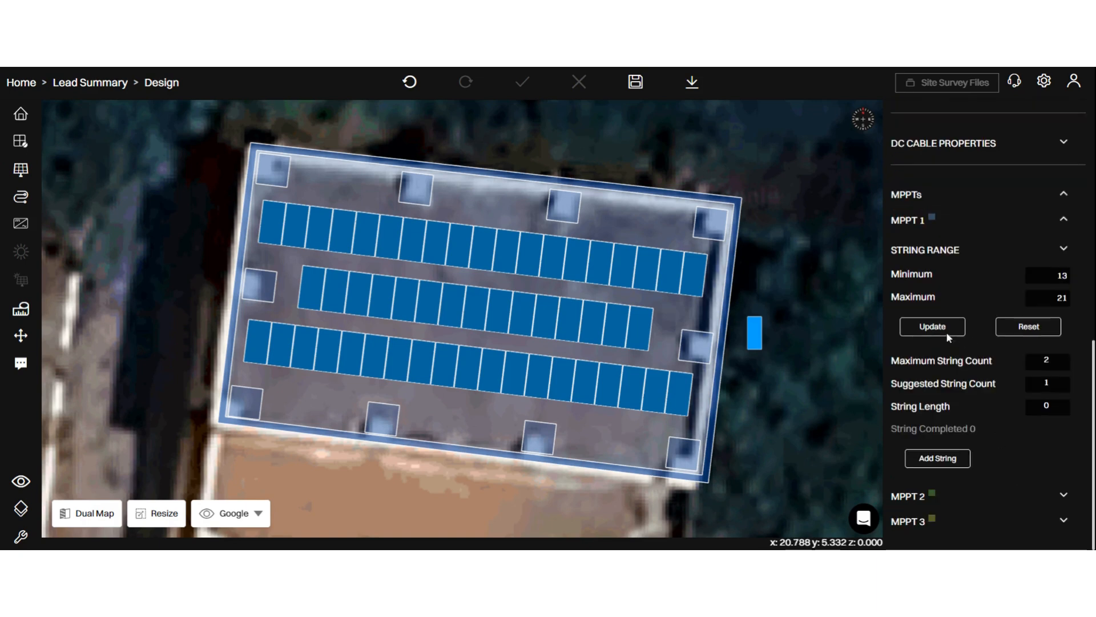
Step: Confirm MPPT 1's 13–21 string range and wire rooftop modules into a new string
left_click(932, 327)
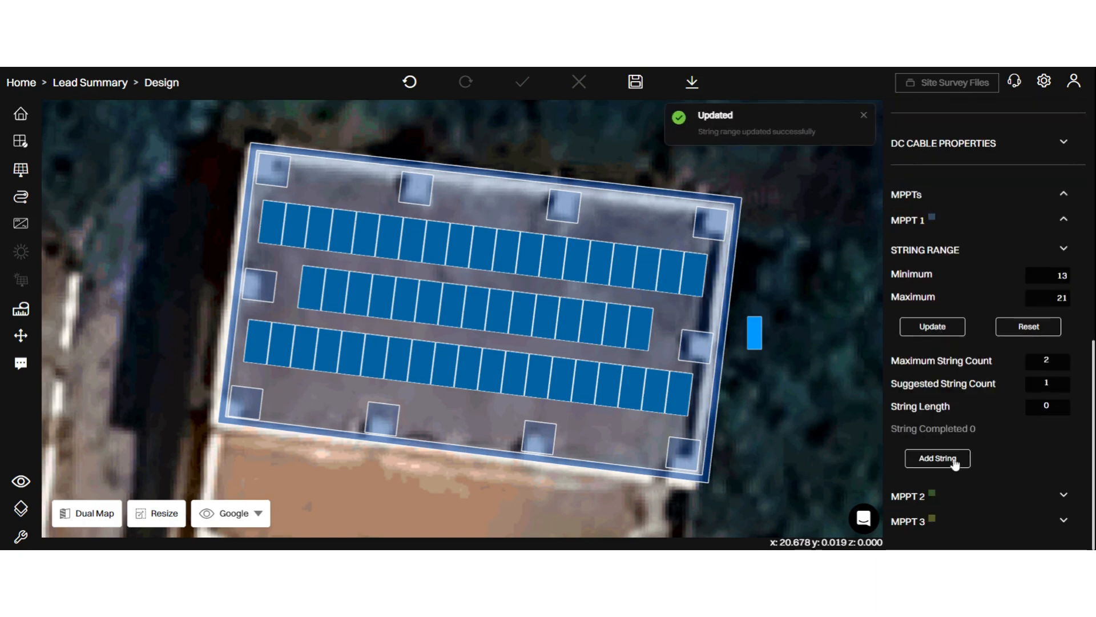
left_click(937, 458)
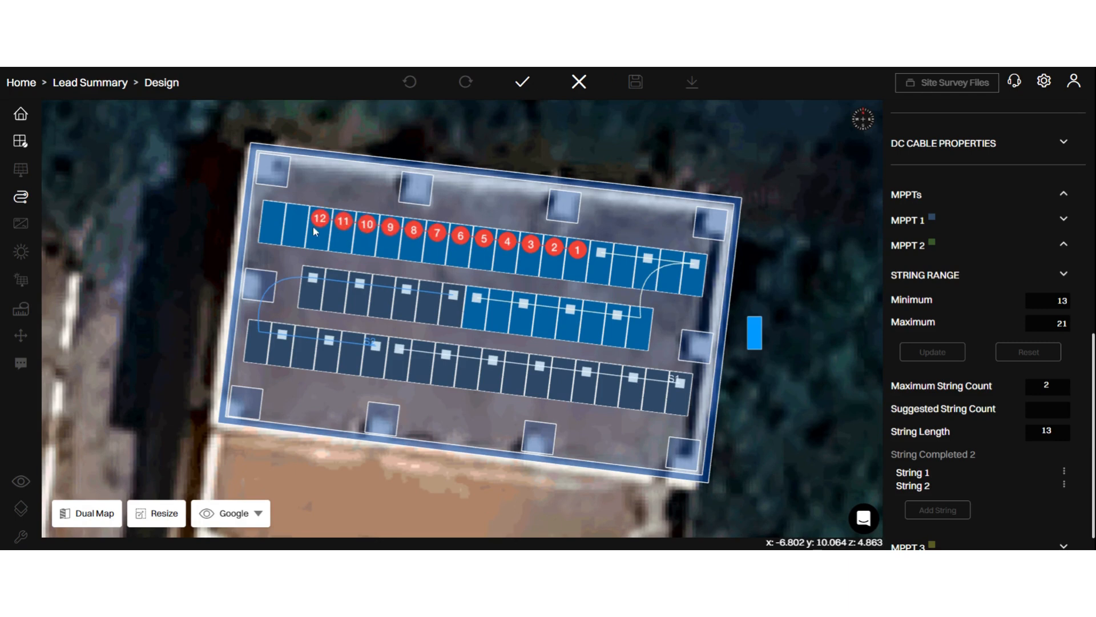
left_click(635, 81)
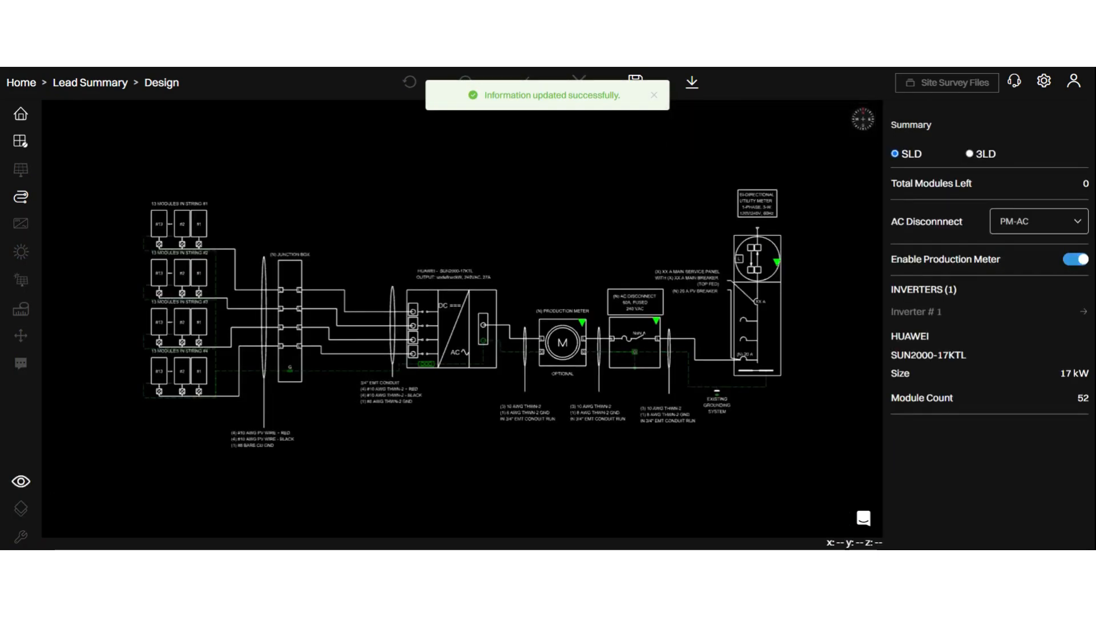
Step: Zoom into the SLD's four 13-module strings with optimizers on each module
left_click(654, 95)
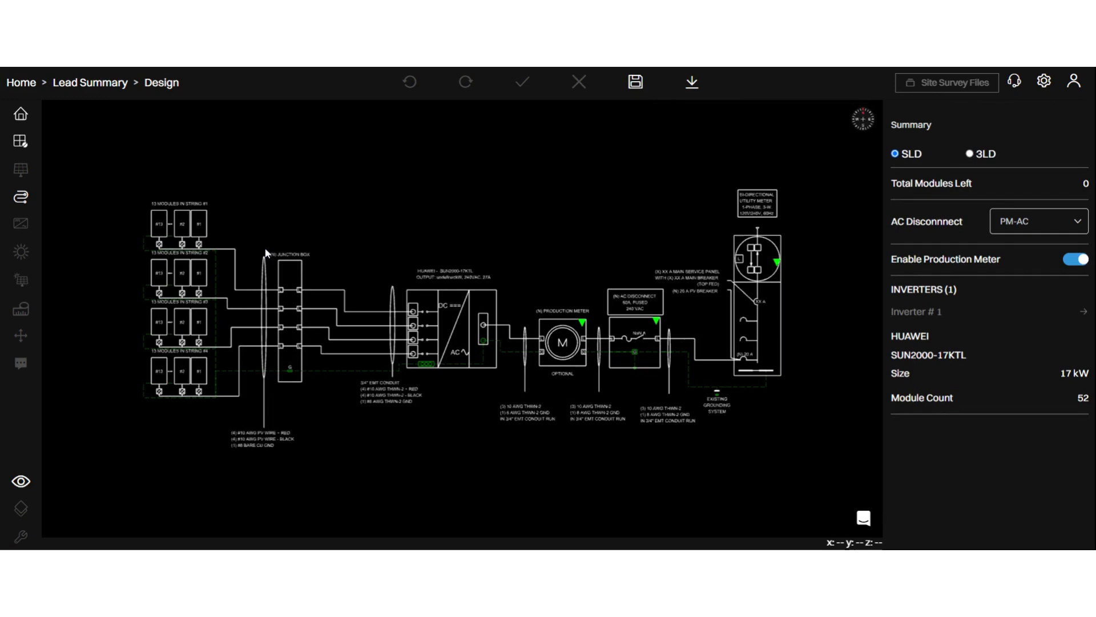
mouse_move(184, 317)
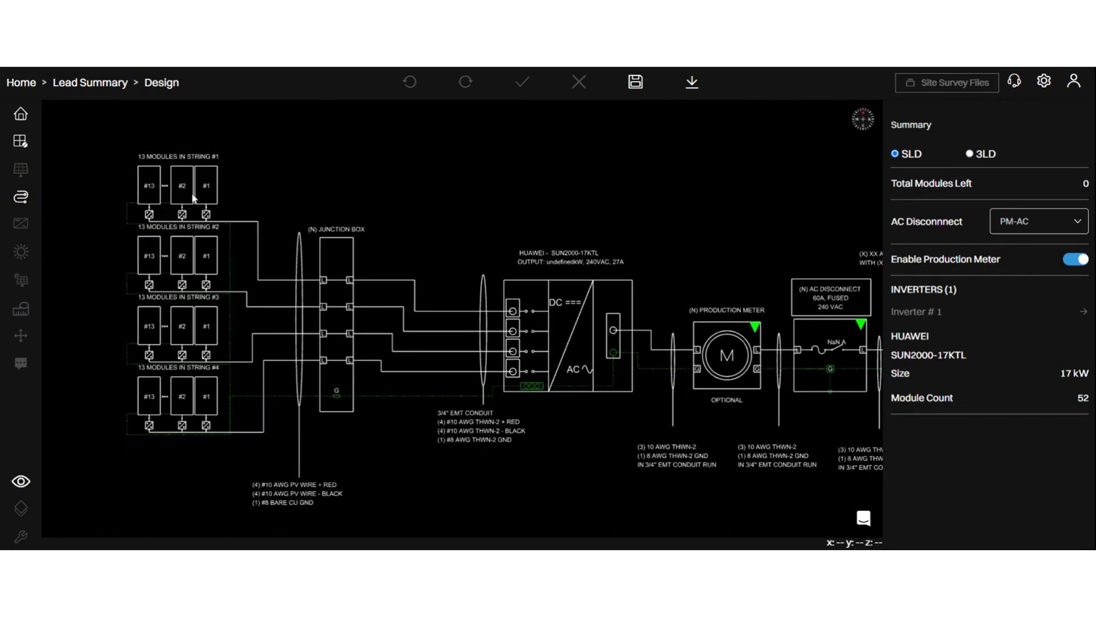
mouse_move(470, 347)
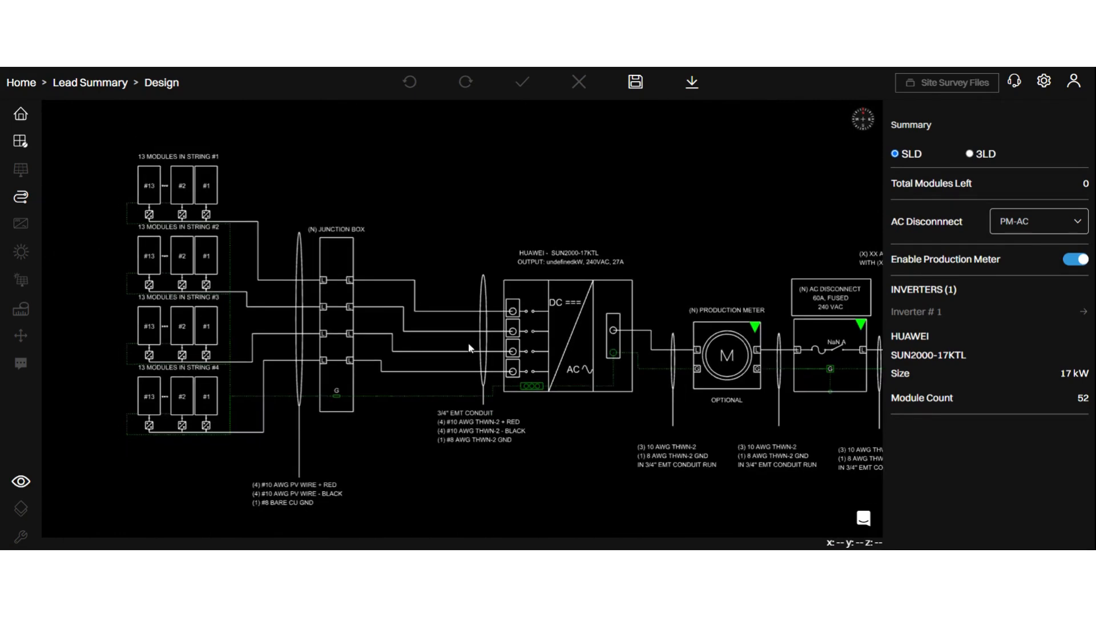